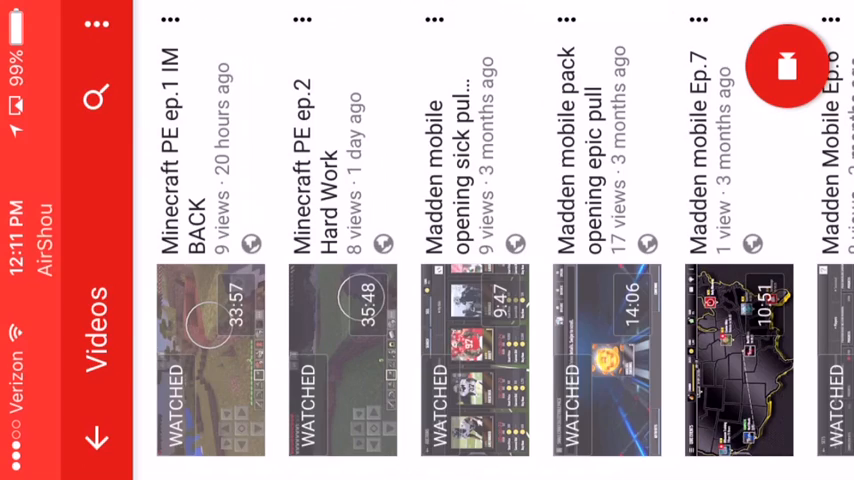
# Leave the channel's Videos list to begin a new search.
pyautogui.click(97, 24)
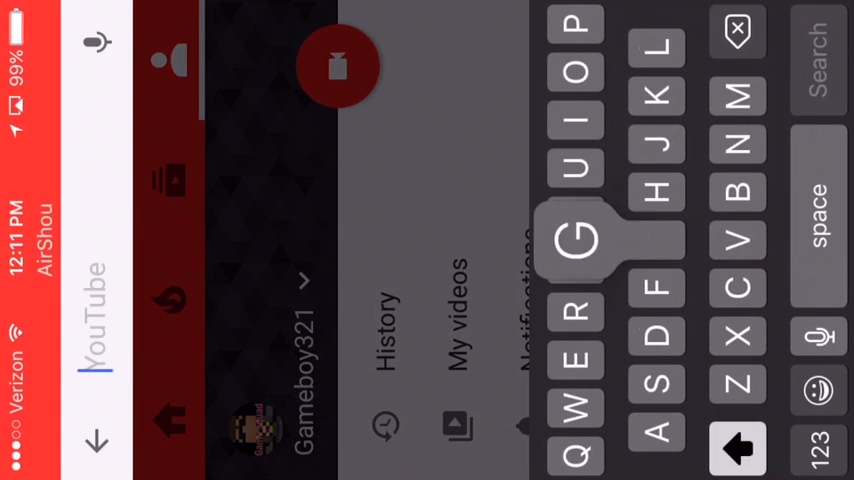
# Enter 'Gam' then '321' to search for the Gameboy321 channel.
pyautogui.write('Gameboy')
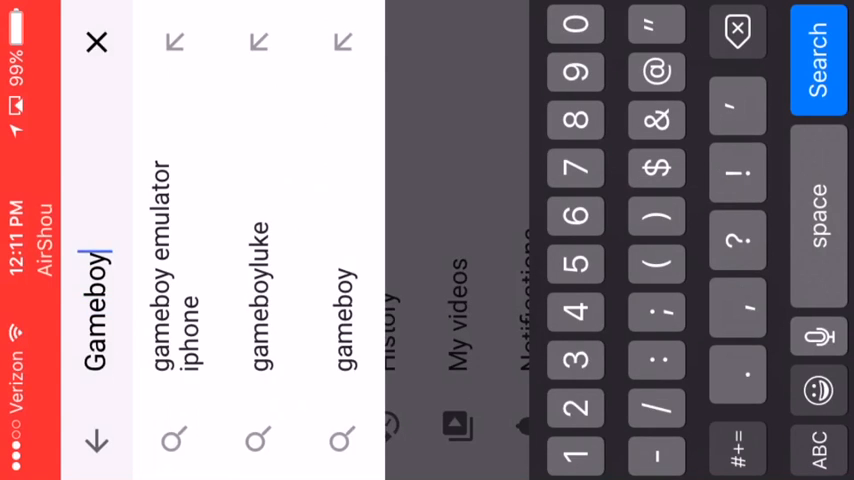
pyautogui.write('321')
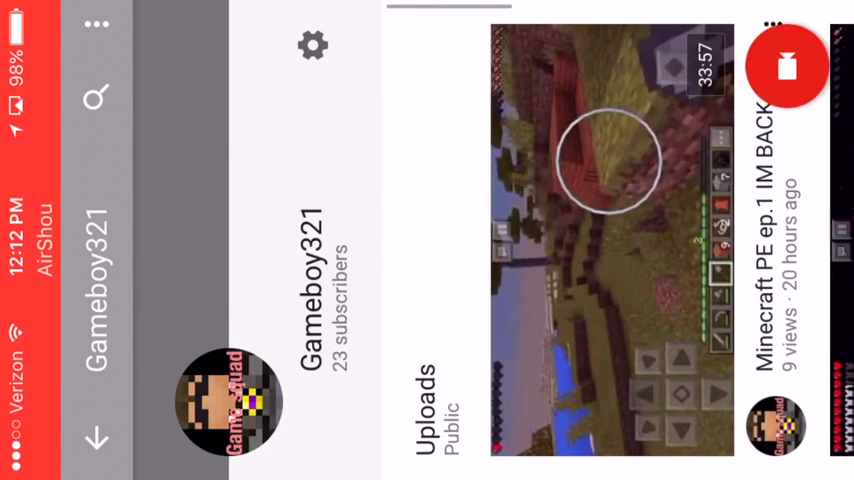
# Open the channel's settings and type 'Game' as the new channel name.
pyautogui.click(313, 45)
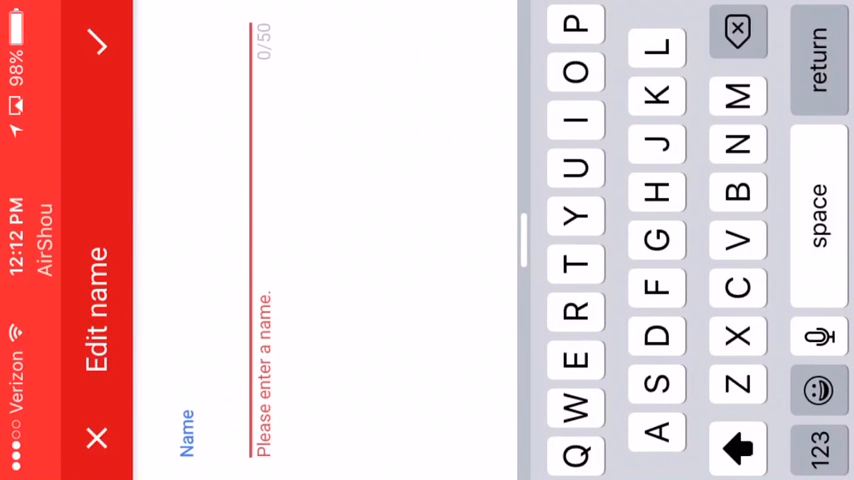
pyautogui.write('Game')
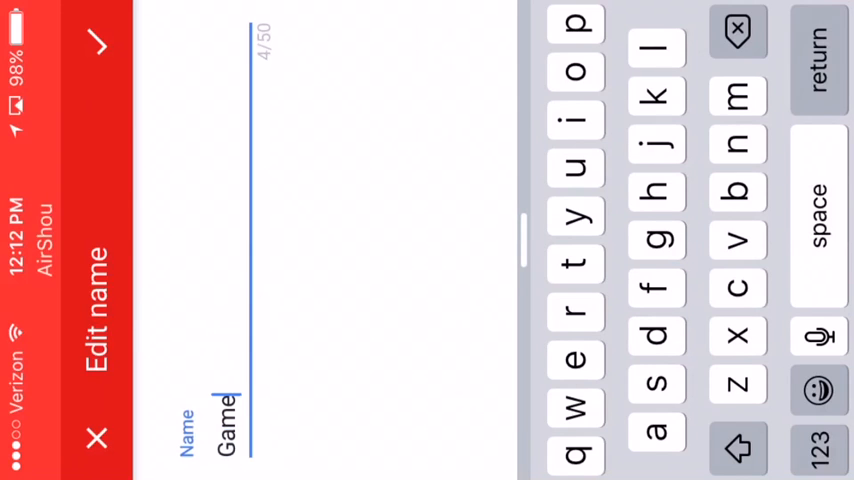